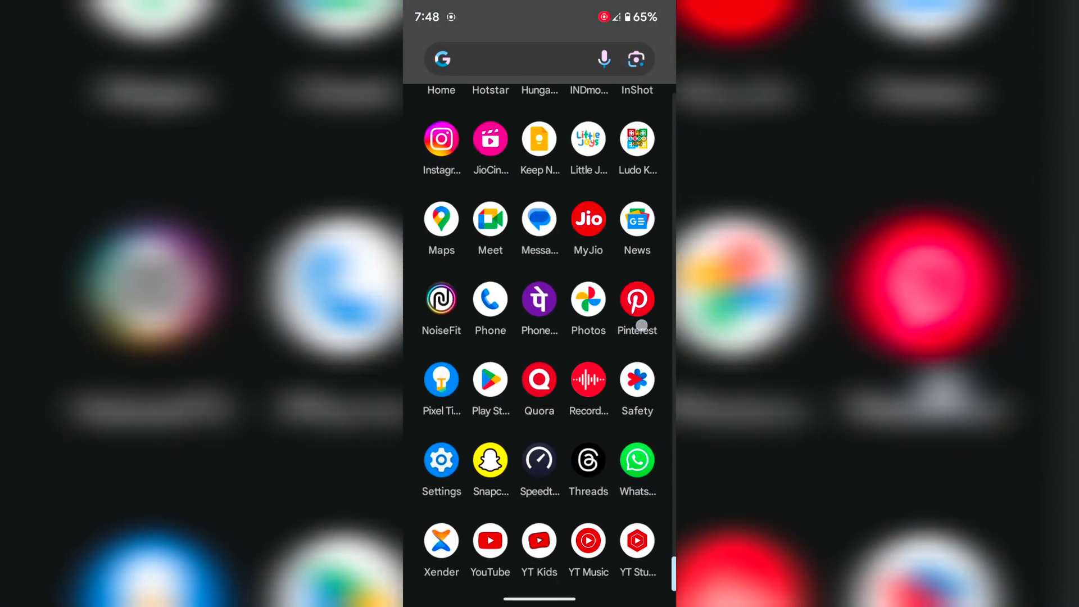
- Open Settings from the app drawer and scroll to the System section
{"action": "left_click", "coordinate": [441, 460]}
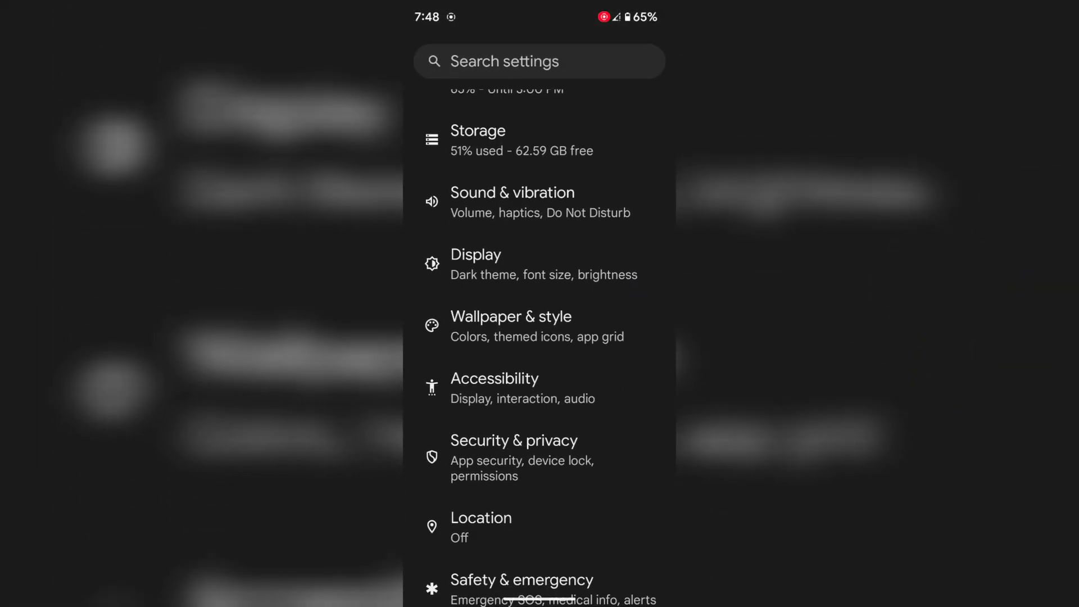
{"action": "scroll", "scroll_direction": "down", "scroll_amount": 3}
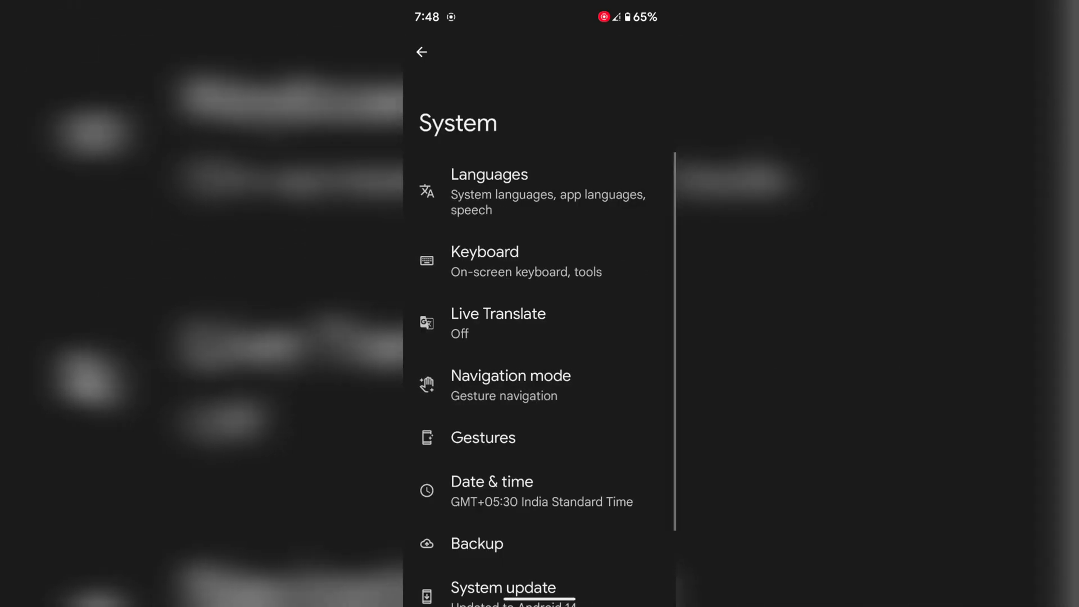
{"action": "scroll", "scroll_direction": "up", "scroll_amount": 3}
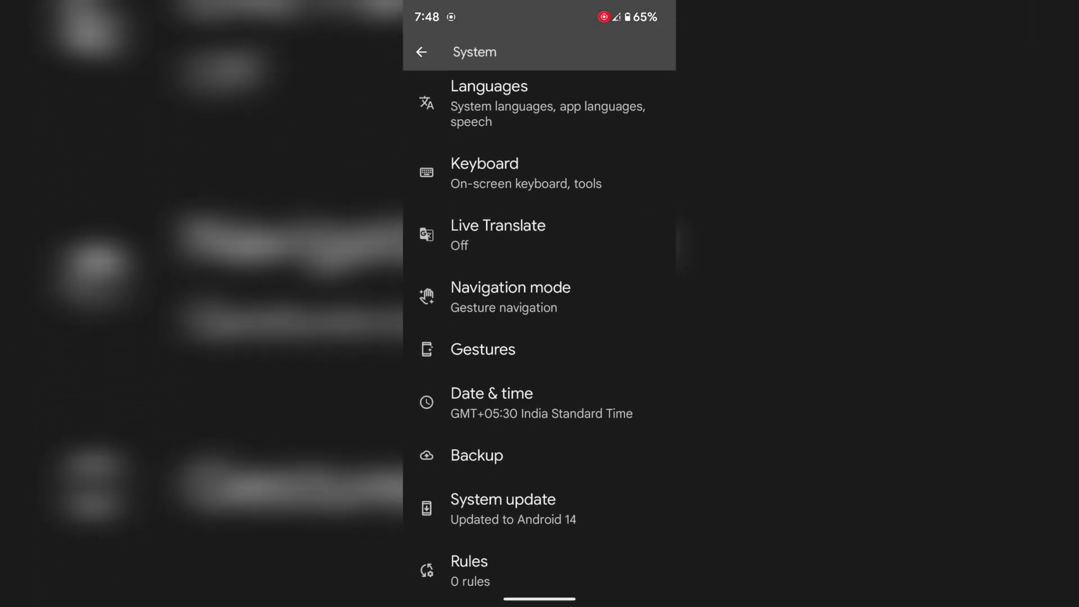
{"action": "scroll", "scroll_direction": "down", "scroll_amount": 3}
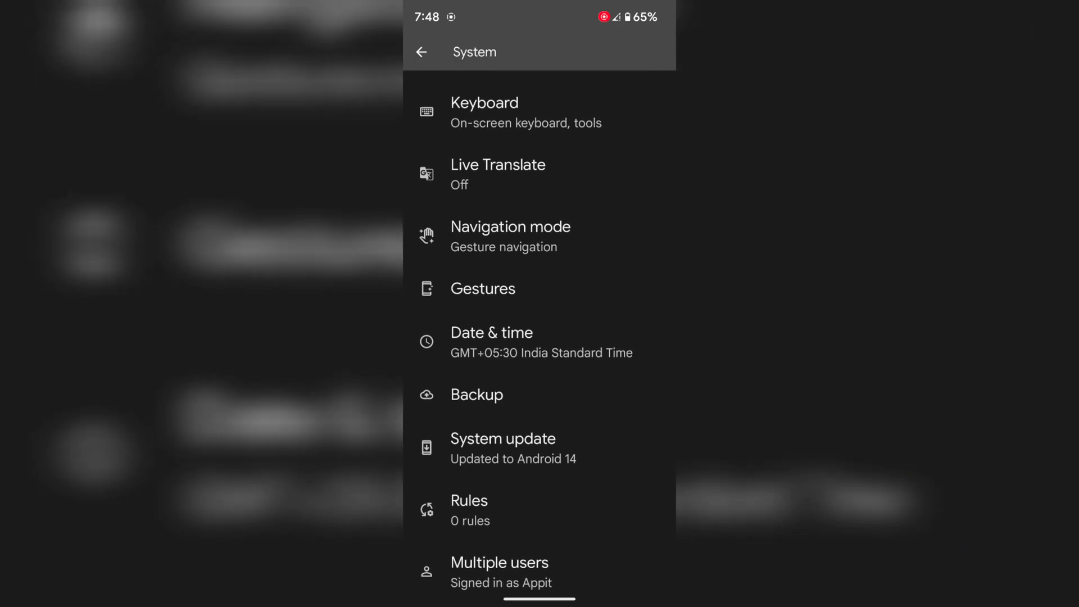
- Visit Gestures briefly, then reach the Navigation mode page with Gesture navigation selected
{"action": "left_click", "coordinate": [482, 288]}
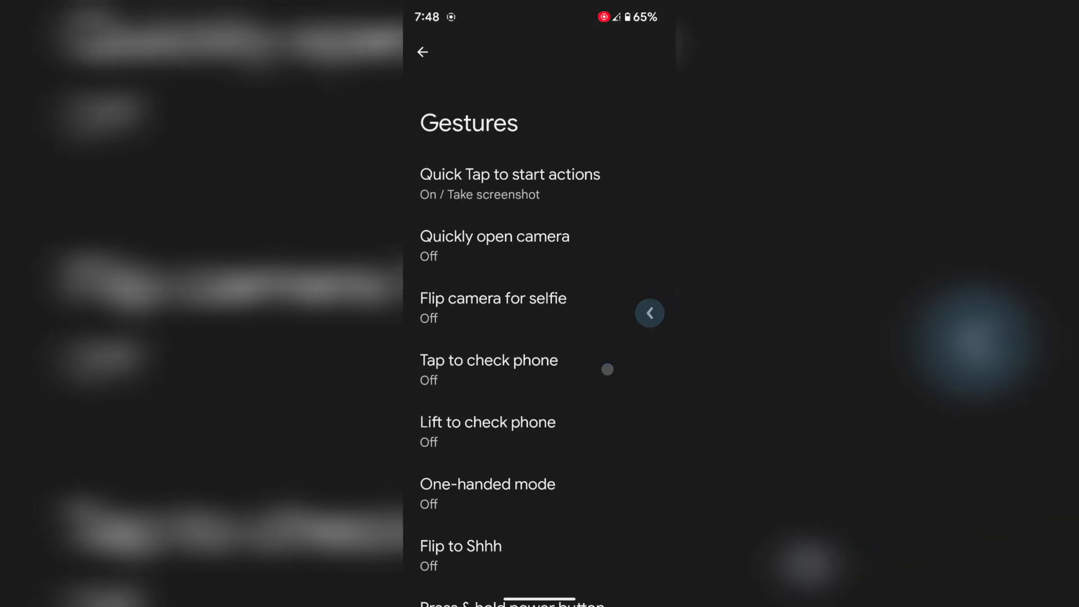
{"action": "left_click", "coordinate": [421, 52]}
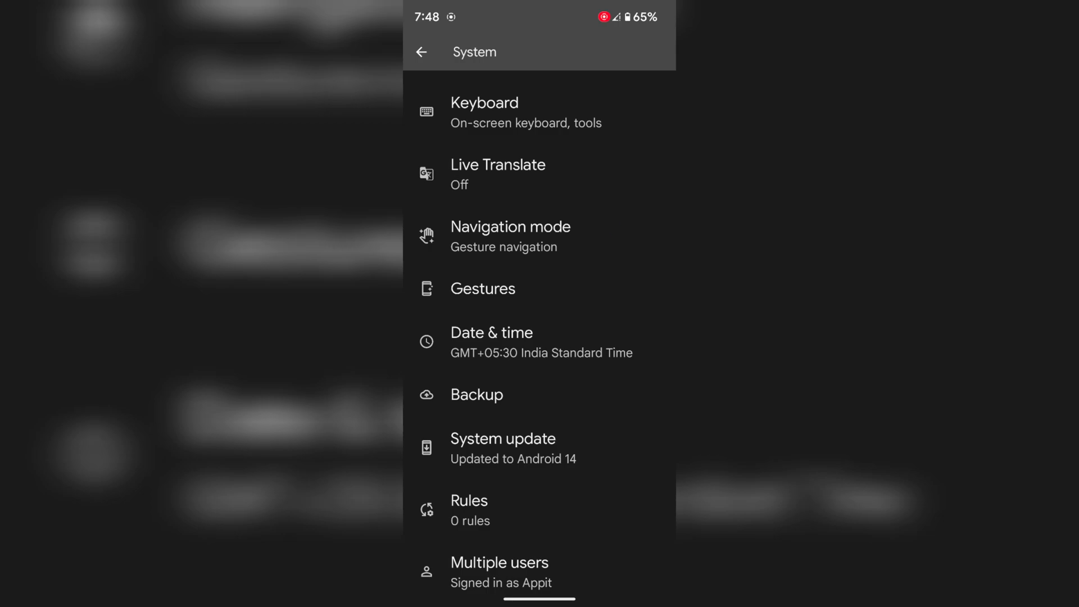
{"action": "left_click", "coordinate": [510, 236]}
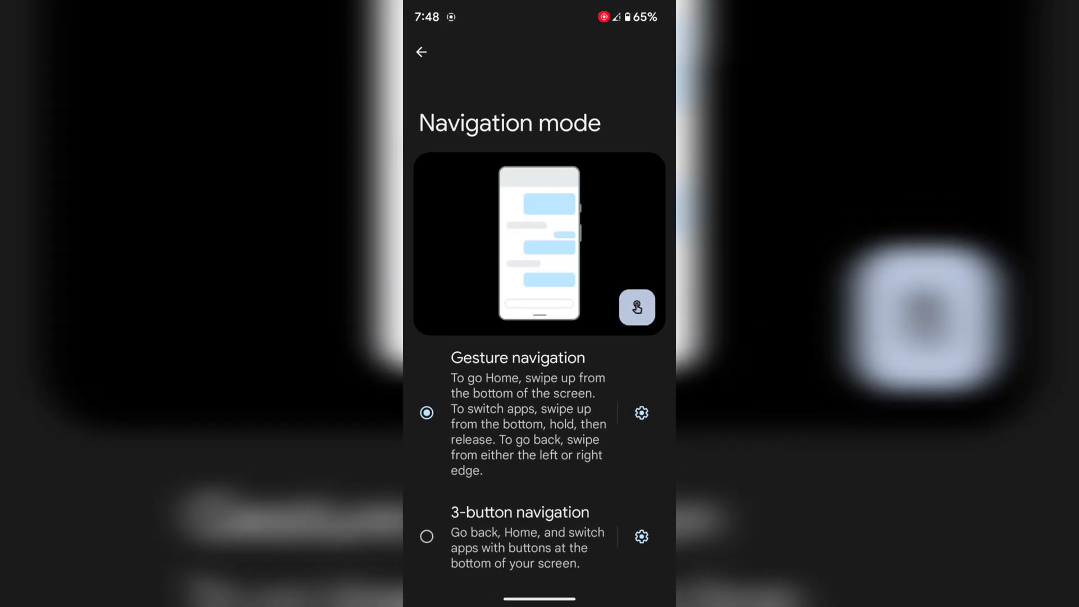
- Switch to 3-button navigation and return to the Navigation mode page via Recents
{"action": "left_click", "coordinate": [427, 536]}
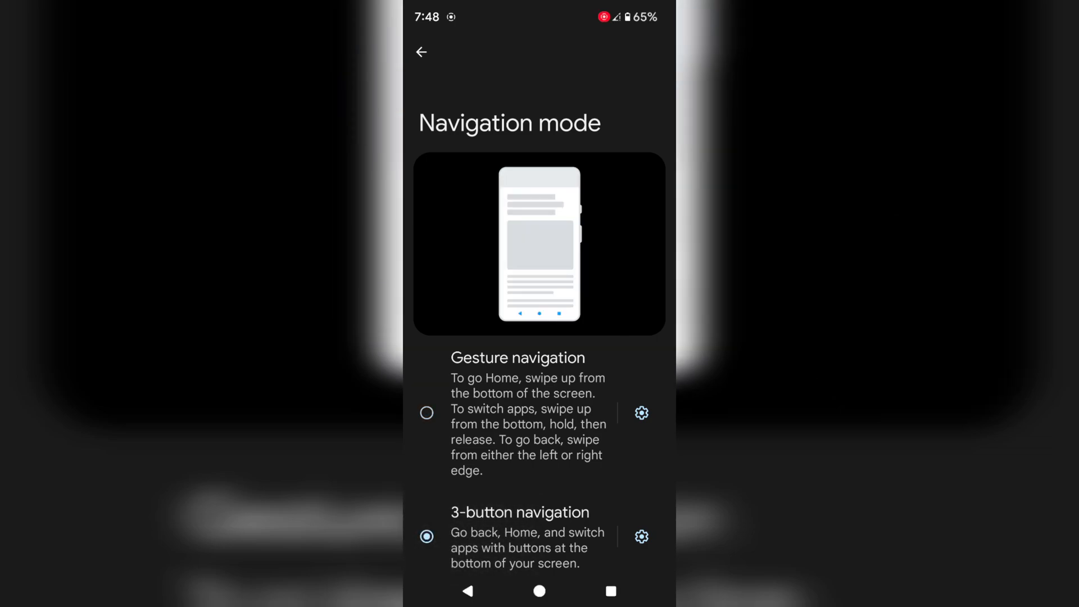
{"action": "scroll", "scroll_direction": "up", "scroll_amount": 3}
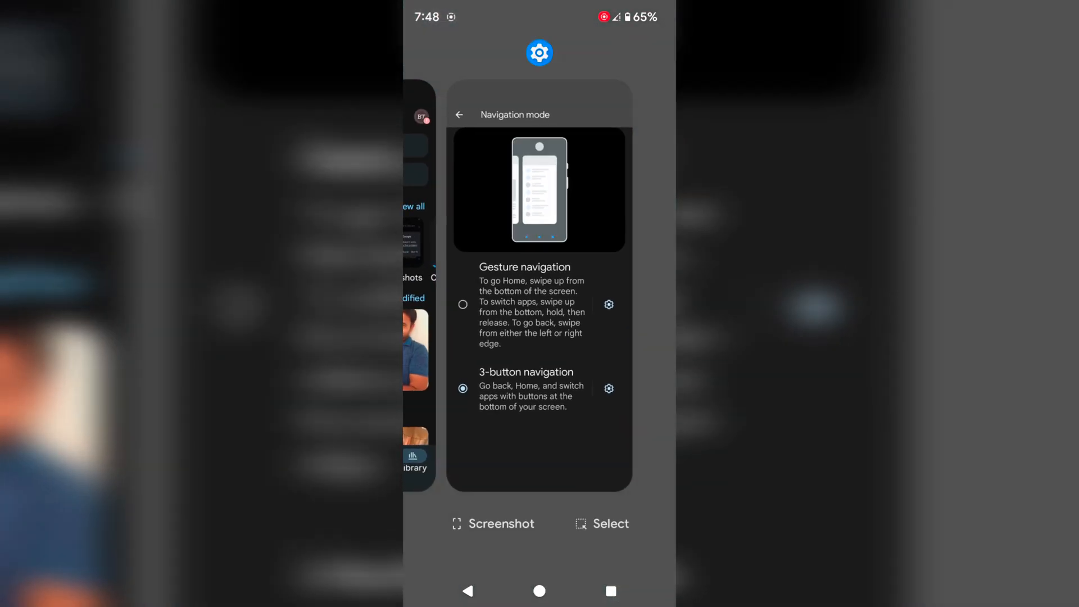
{"action": "left_click", "coordinate": [538, 590]}
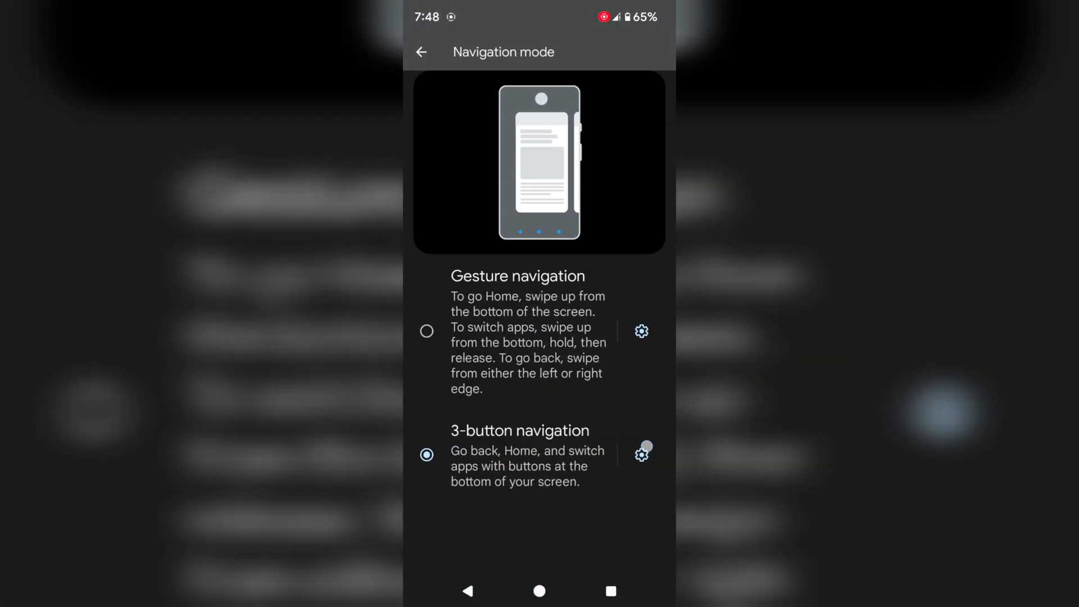
{"action": "left_click", "coordinate": [641, 452]}
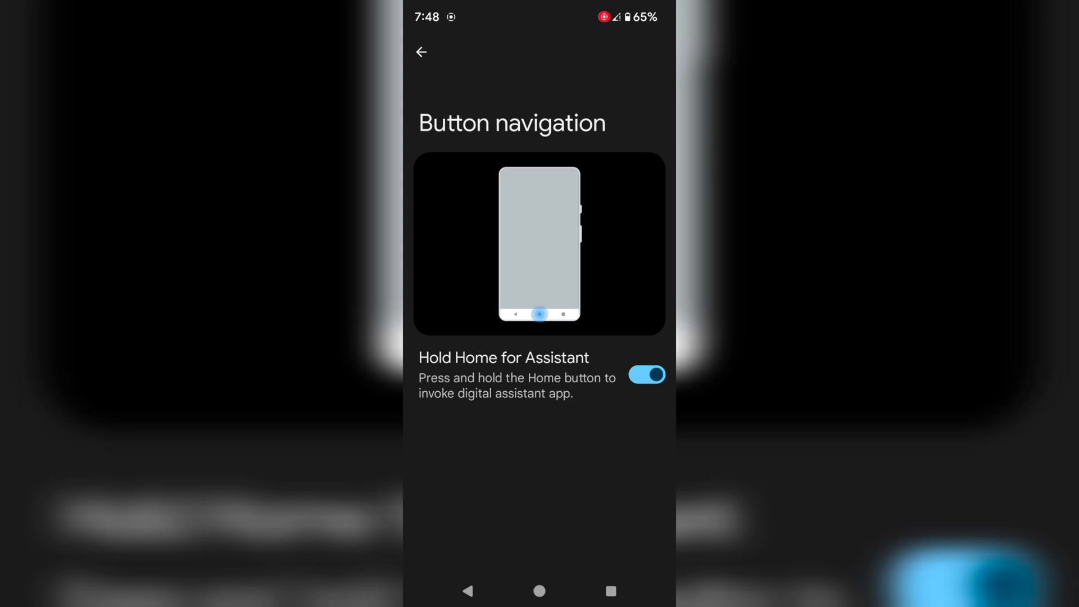
{"action": "left_click", "coordinate": [646, 374]}
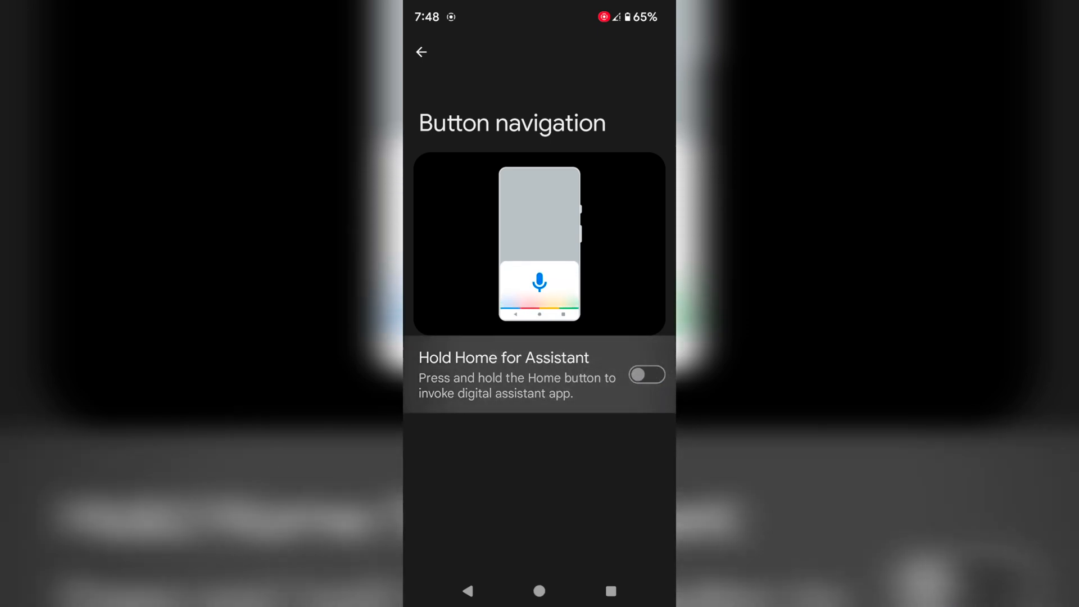
{"action": "left_click", "coordinate": [646, 374]}
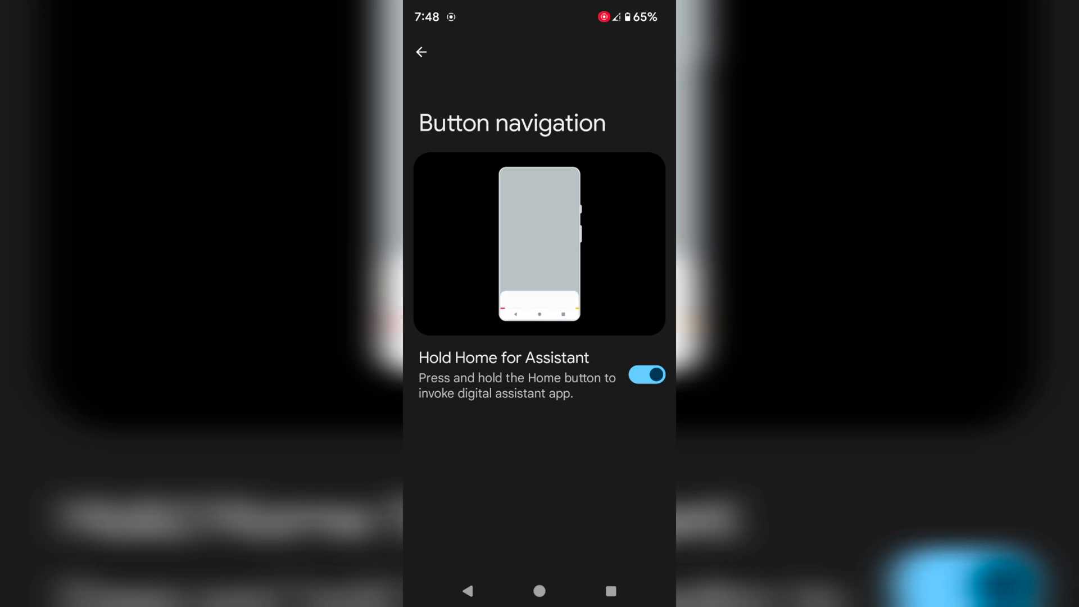
{"action": "left_click", "coordinate": [538, 590]}
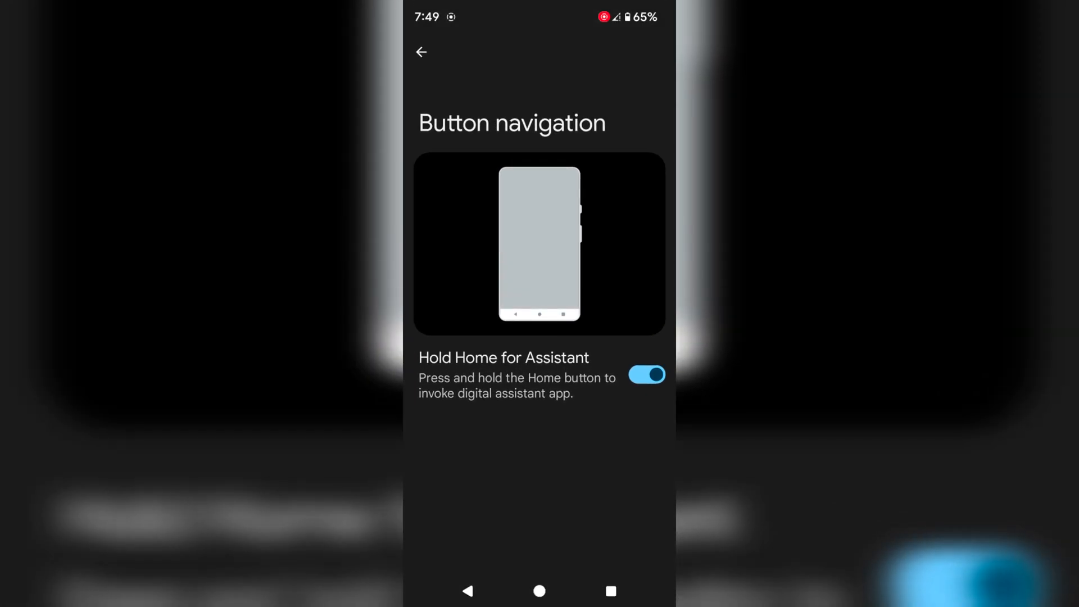
{"action": "left_click", "coordinate": [540, 313]}
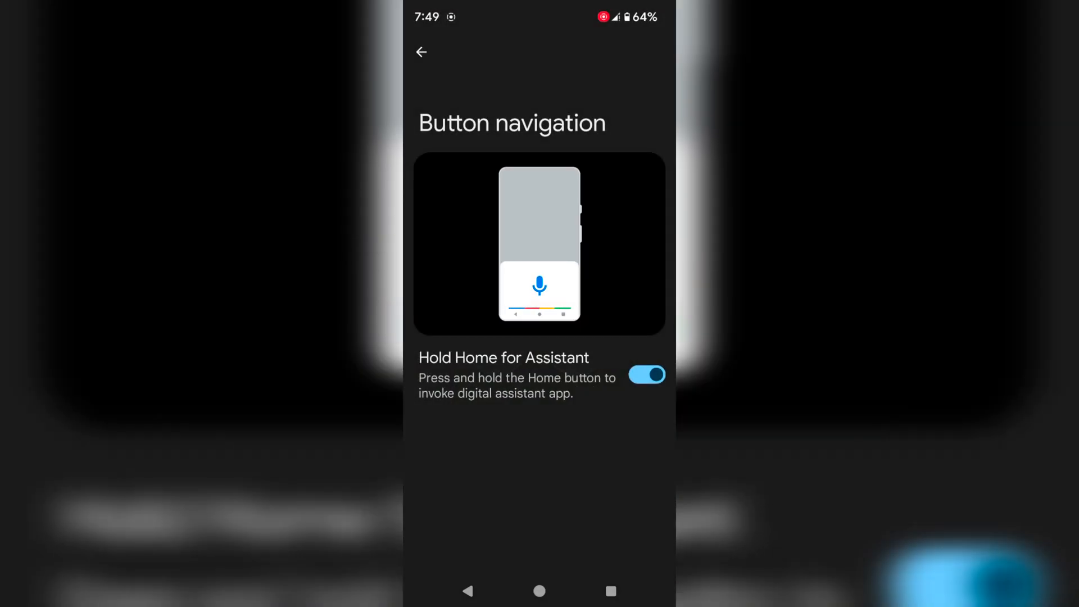
{"action": "left_click", "coordinate": [421, 52]}
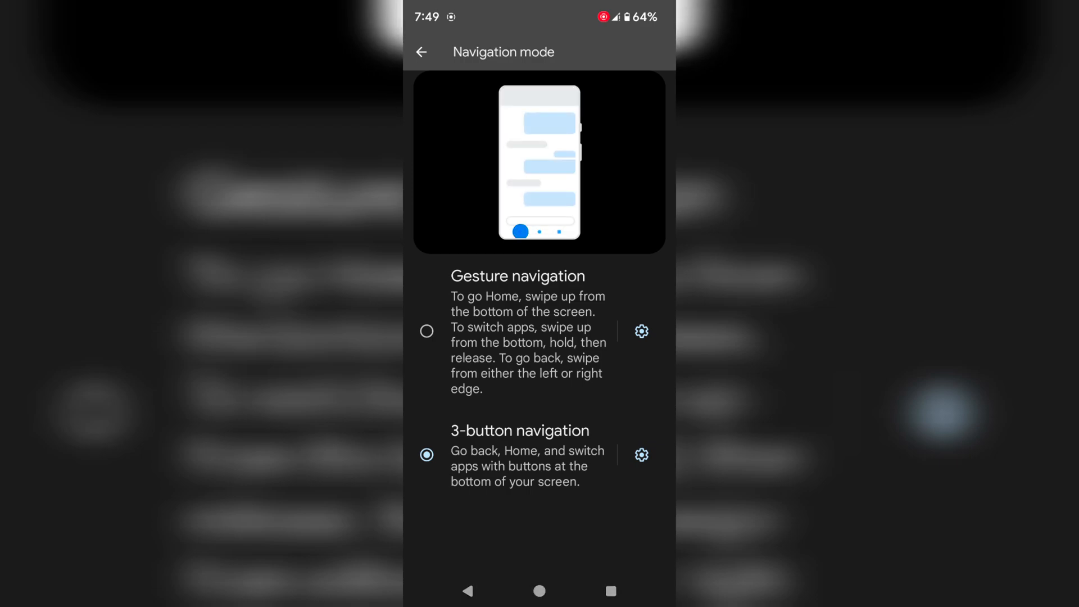
- Restore Gesture navigation and return to the home screen
{"action": "left_click", "coordinate": [426, 330]}
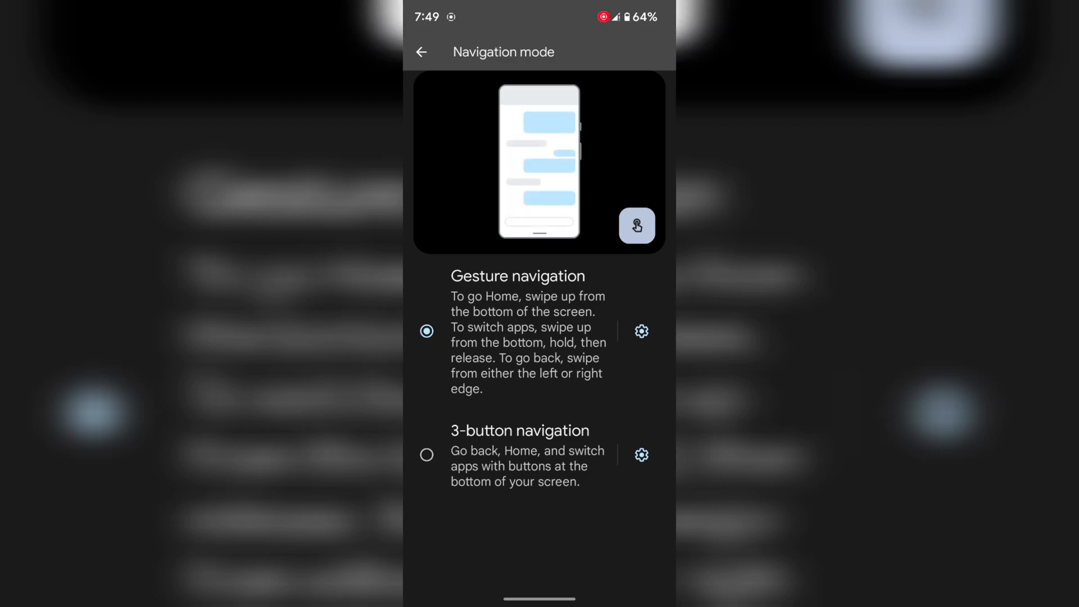
{"action": "left_click", "coordinate": [421, 51]}
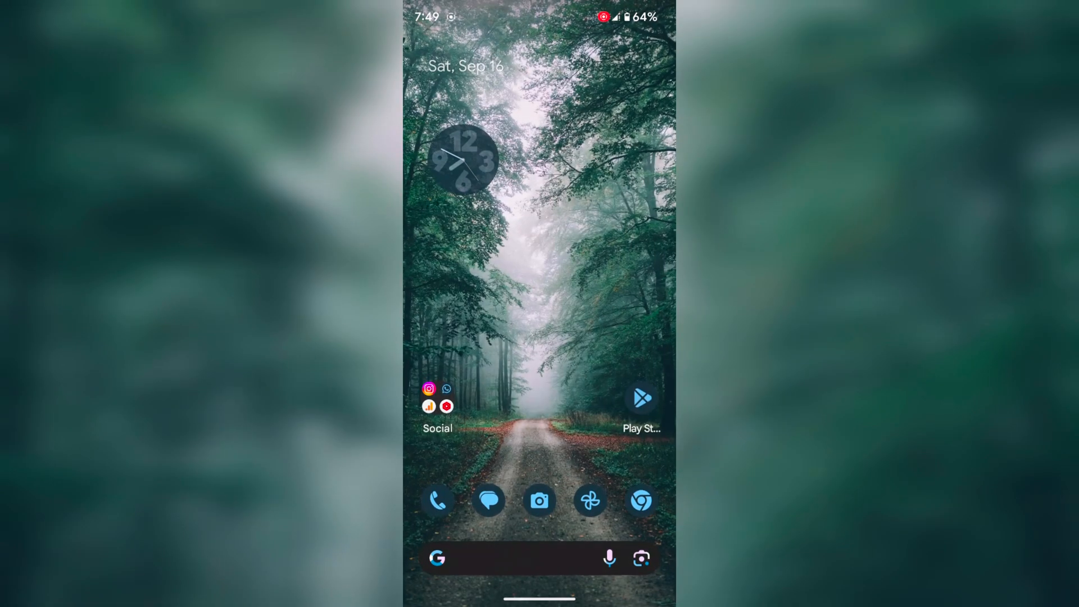